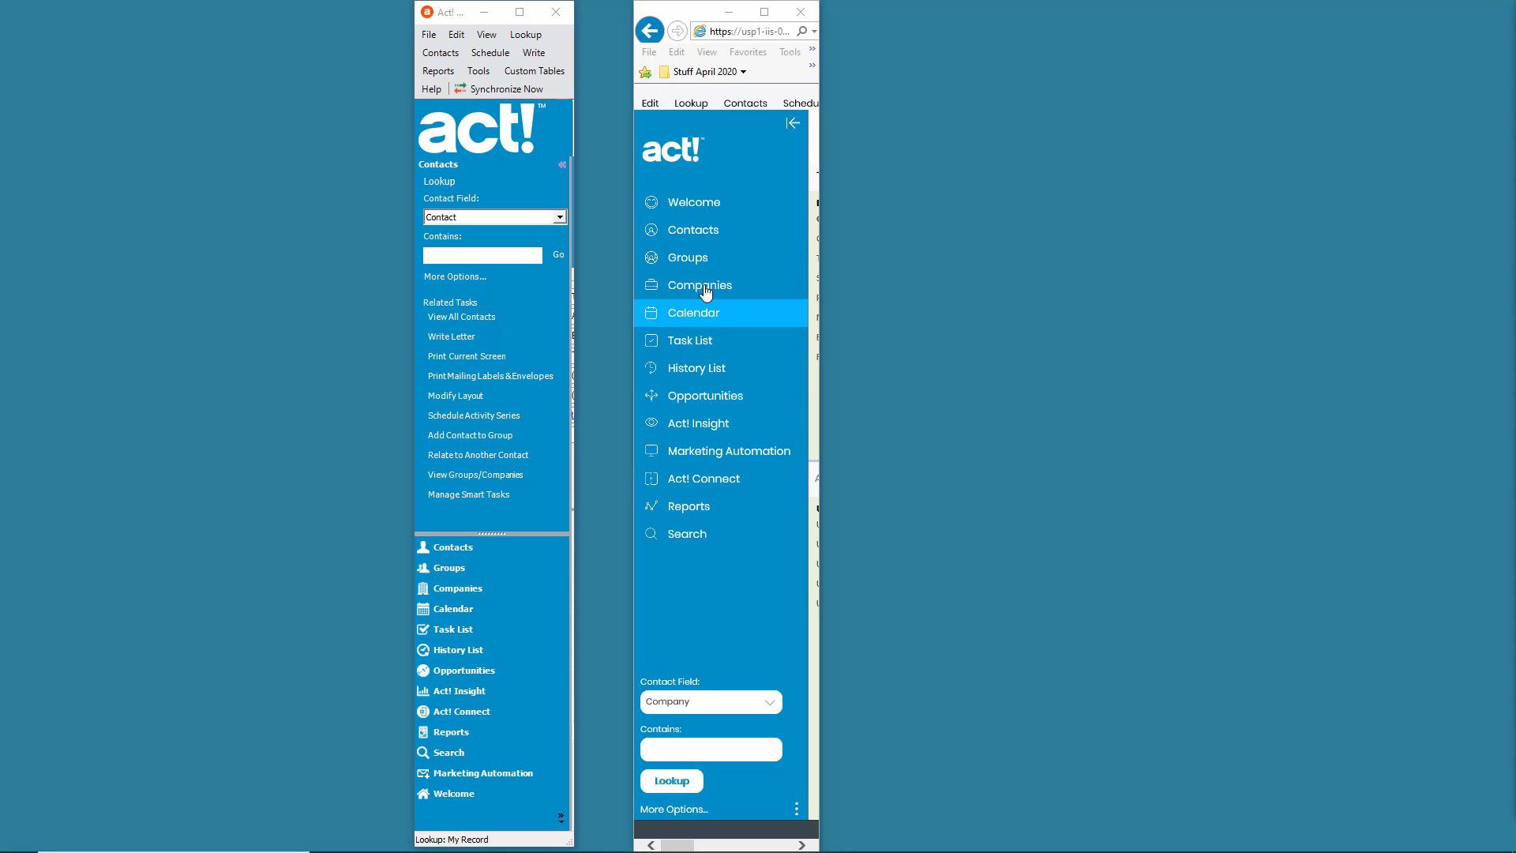
pyautogui.moveTo(701, 257)
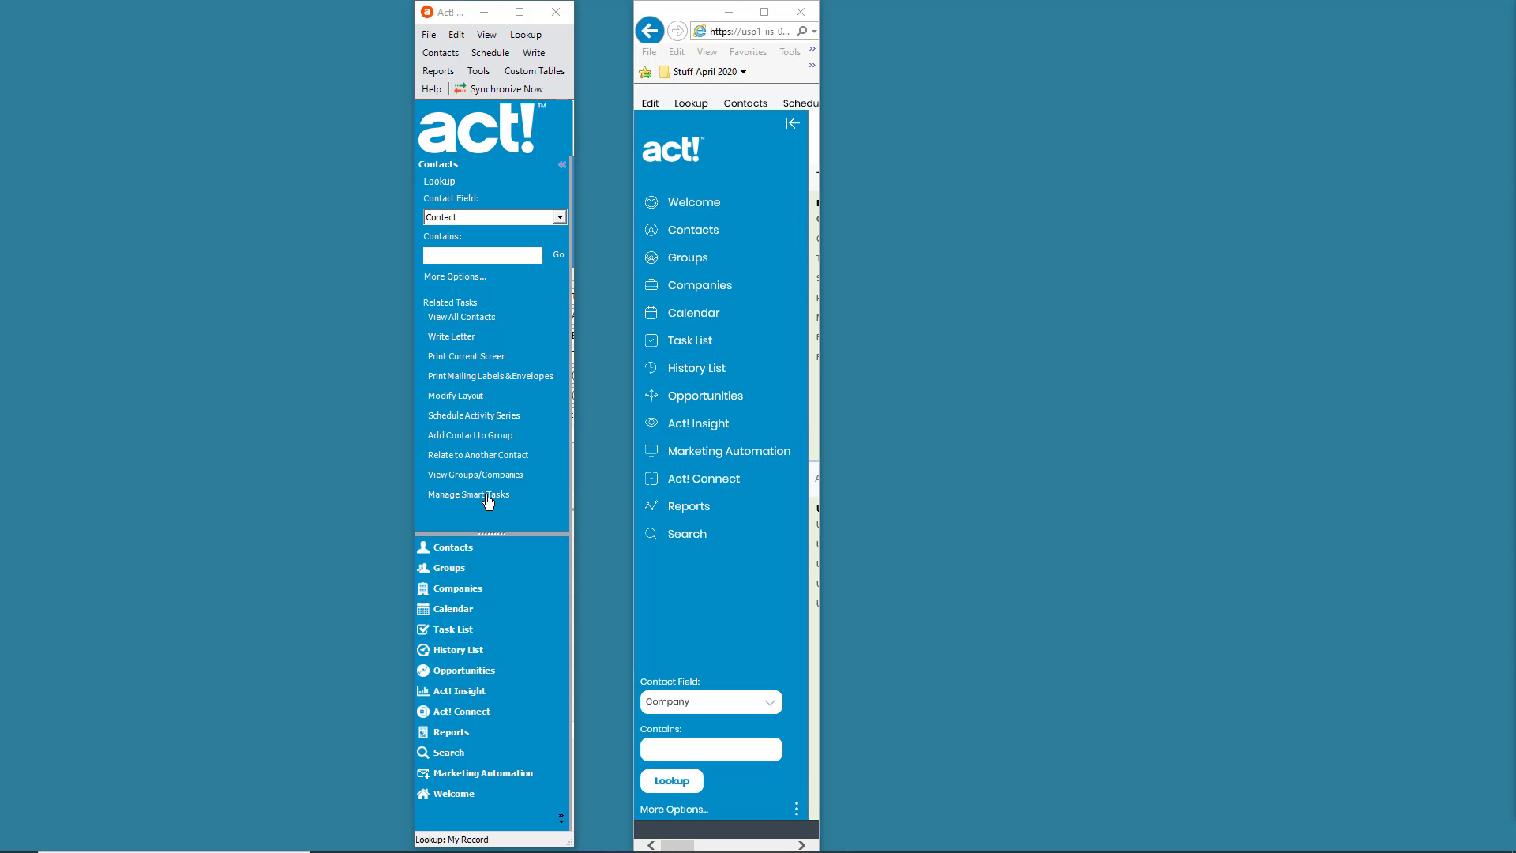
pyautogui.moveTo(446, 629)
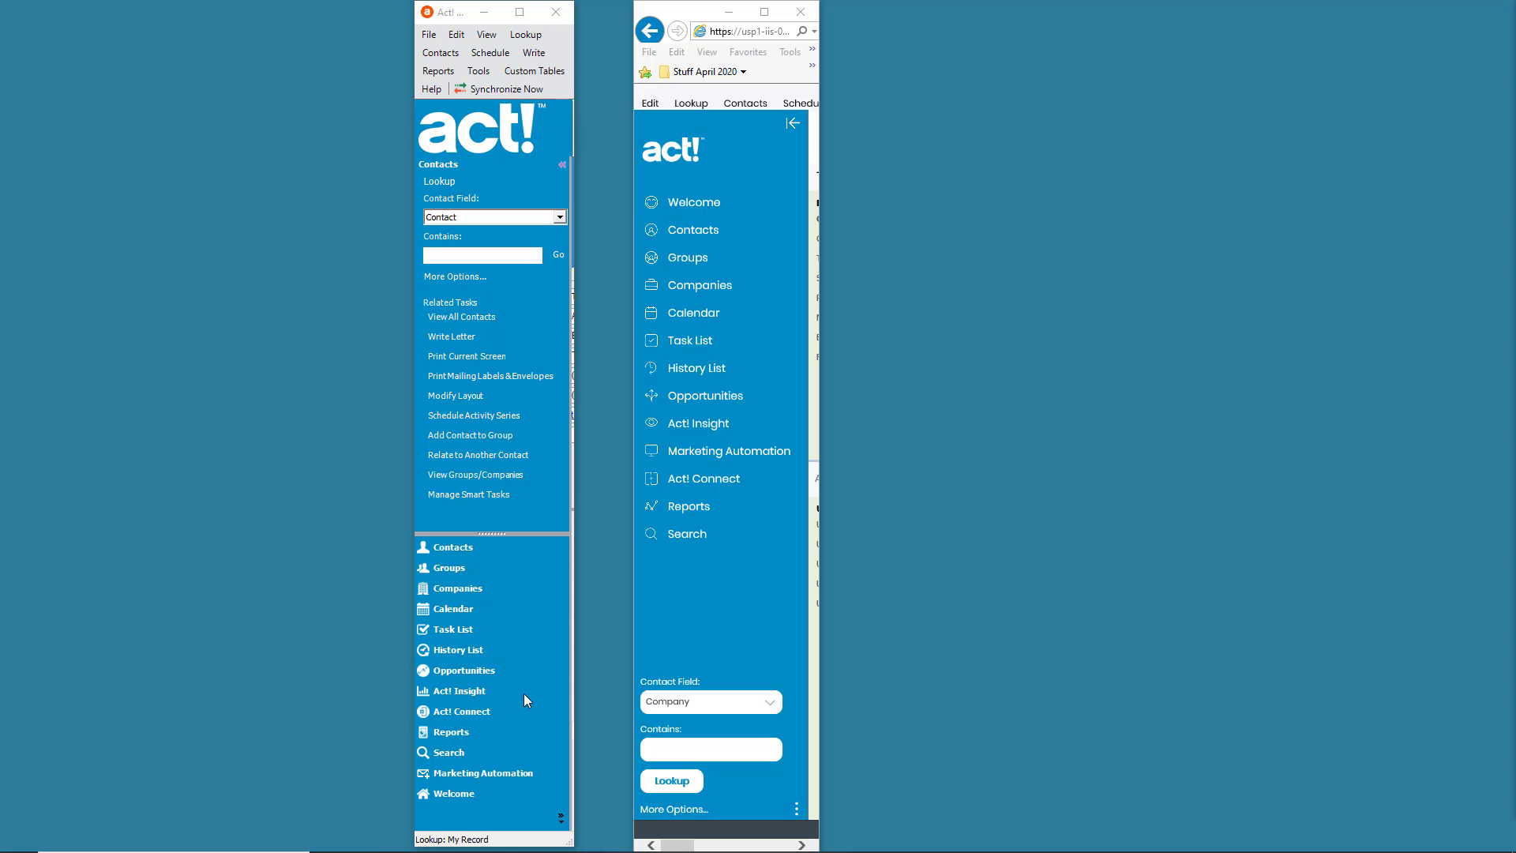
pyautogui.moveTo(442, 239)
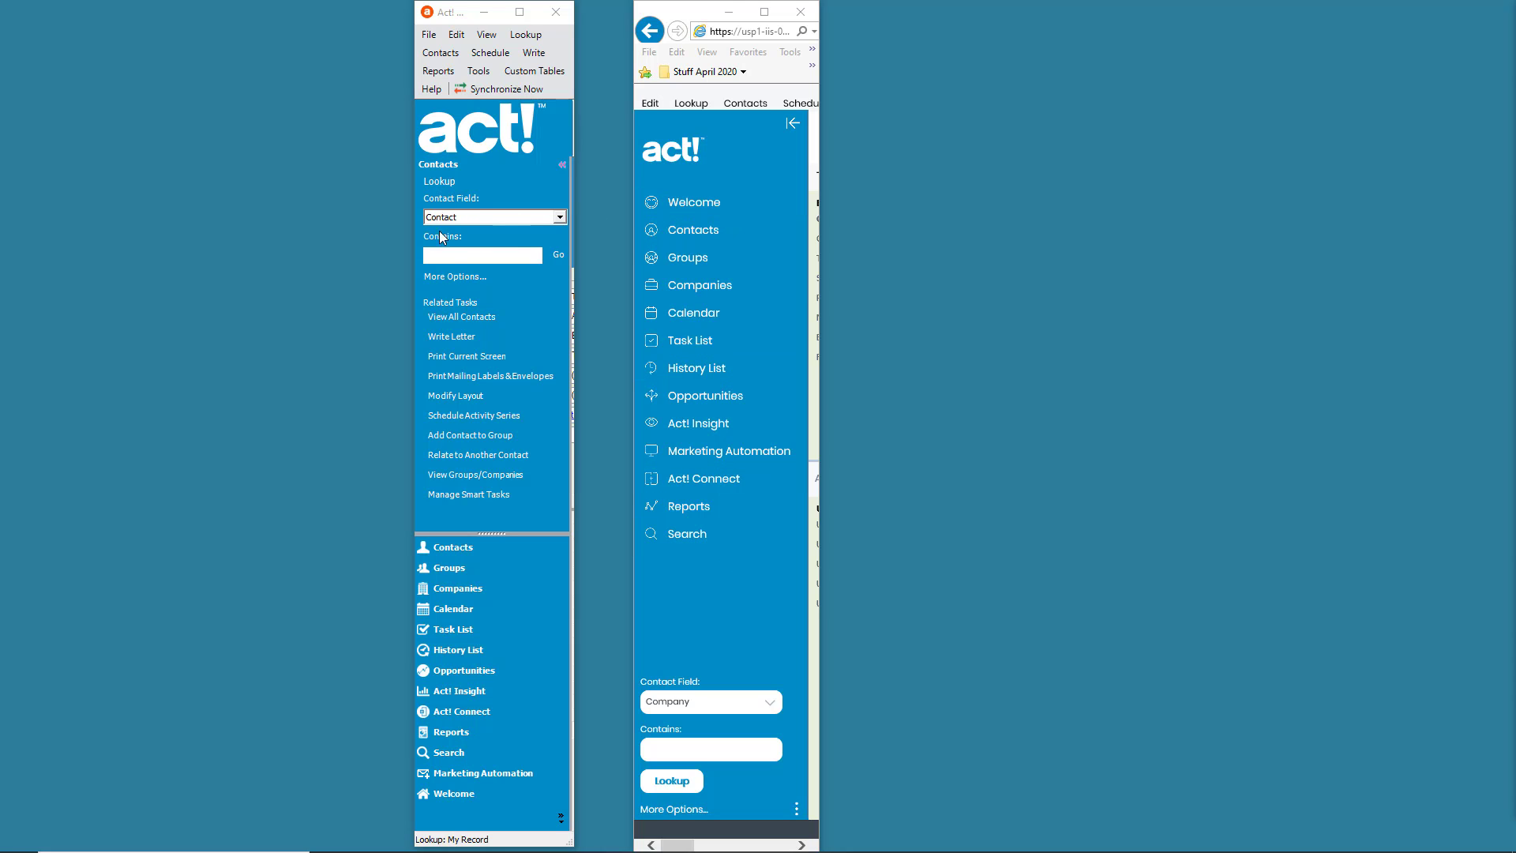
pyautogui.moveTo(500, 232)
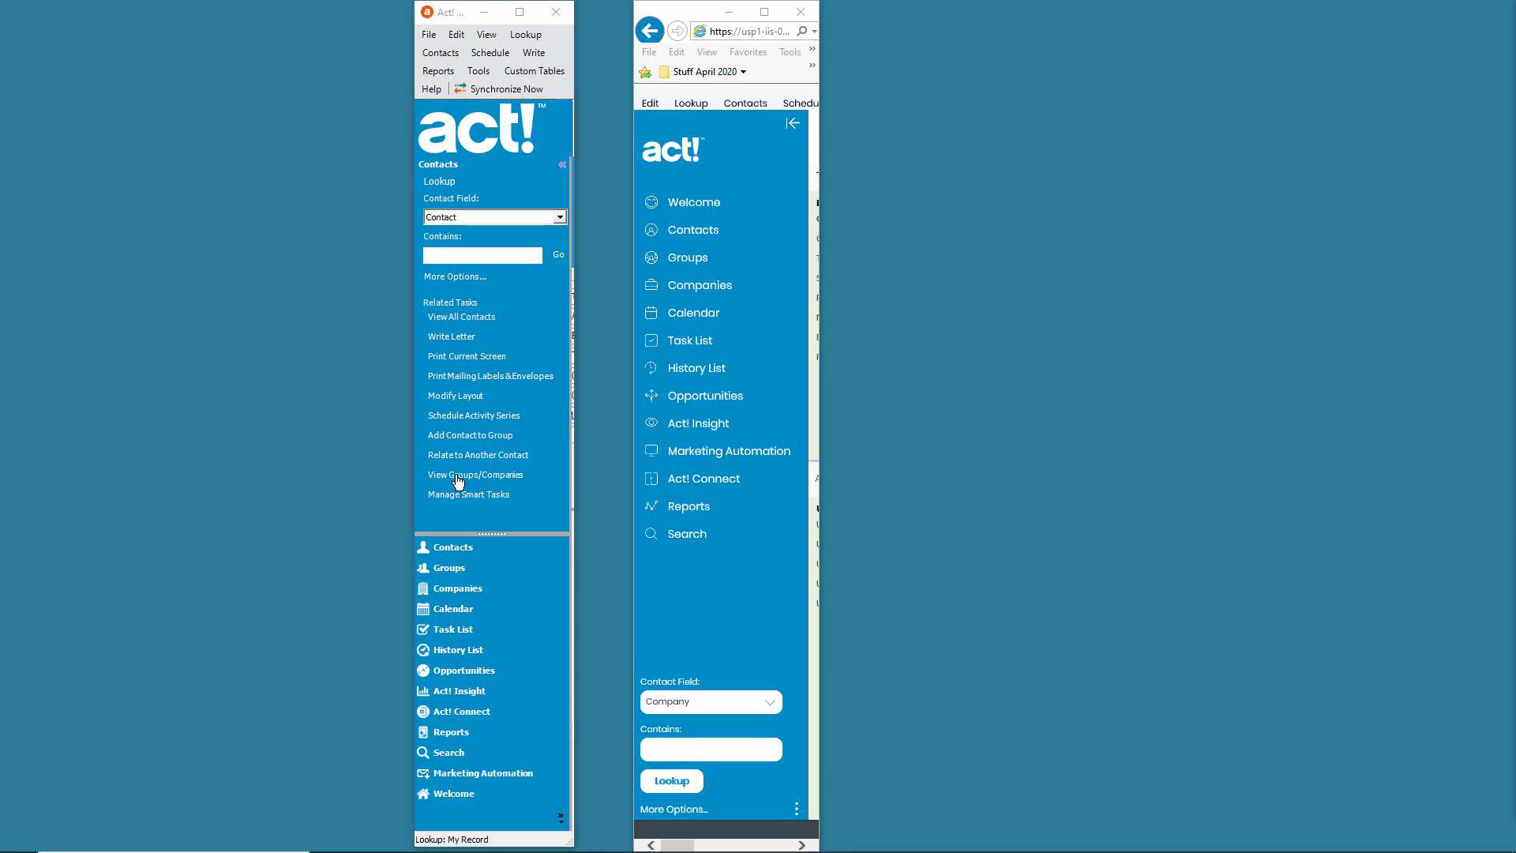
pyautogui.moveTo(461, 318)
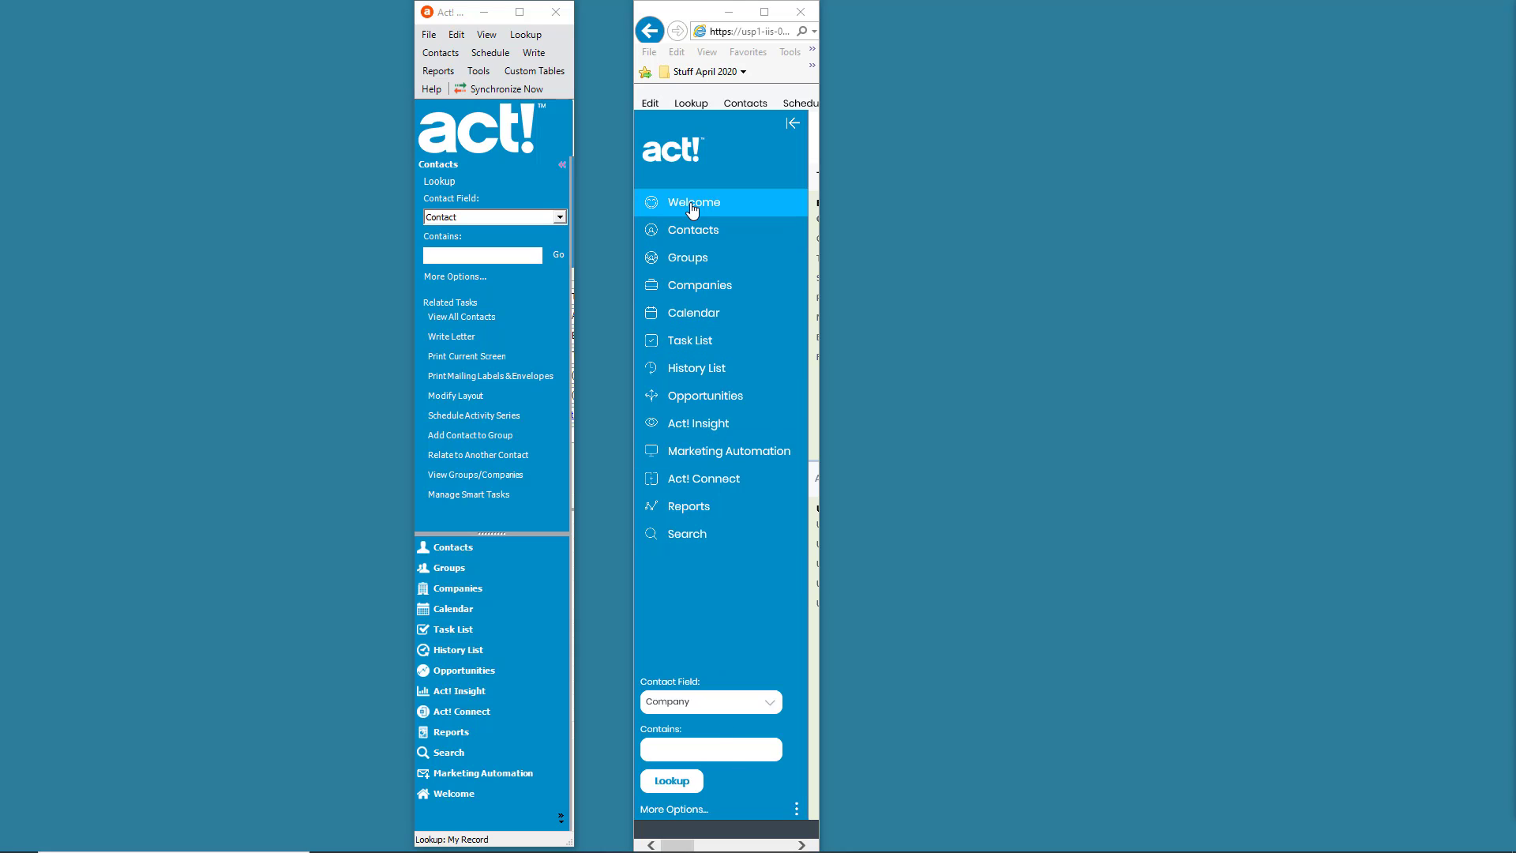
pyautogui.moveTo(445, 657)
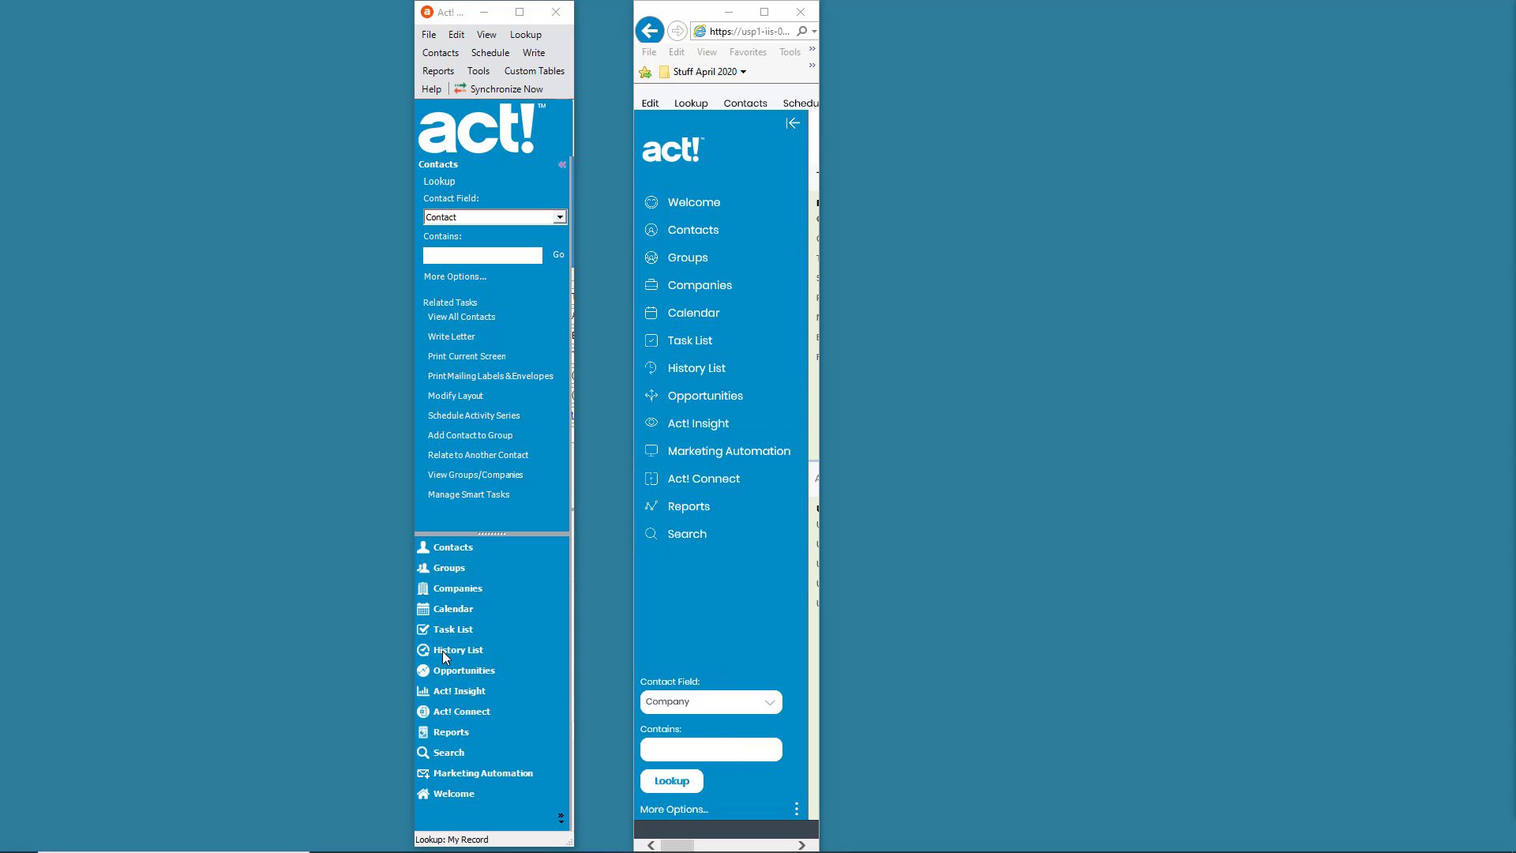
pyautogui.moveTo(482, 379)
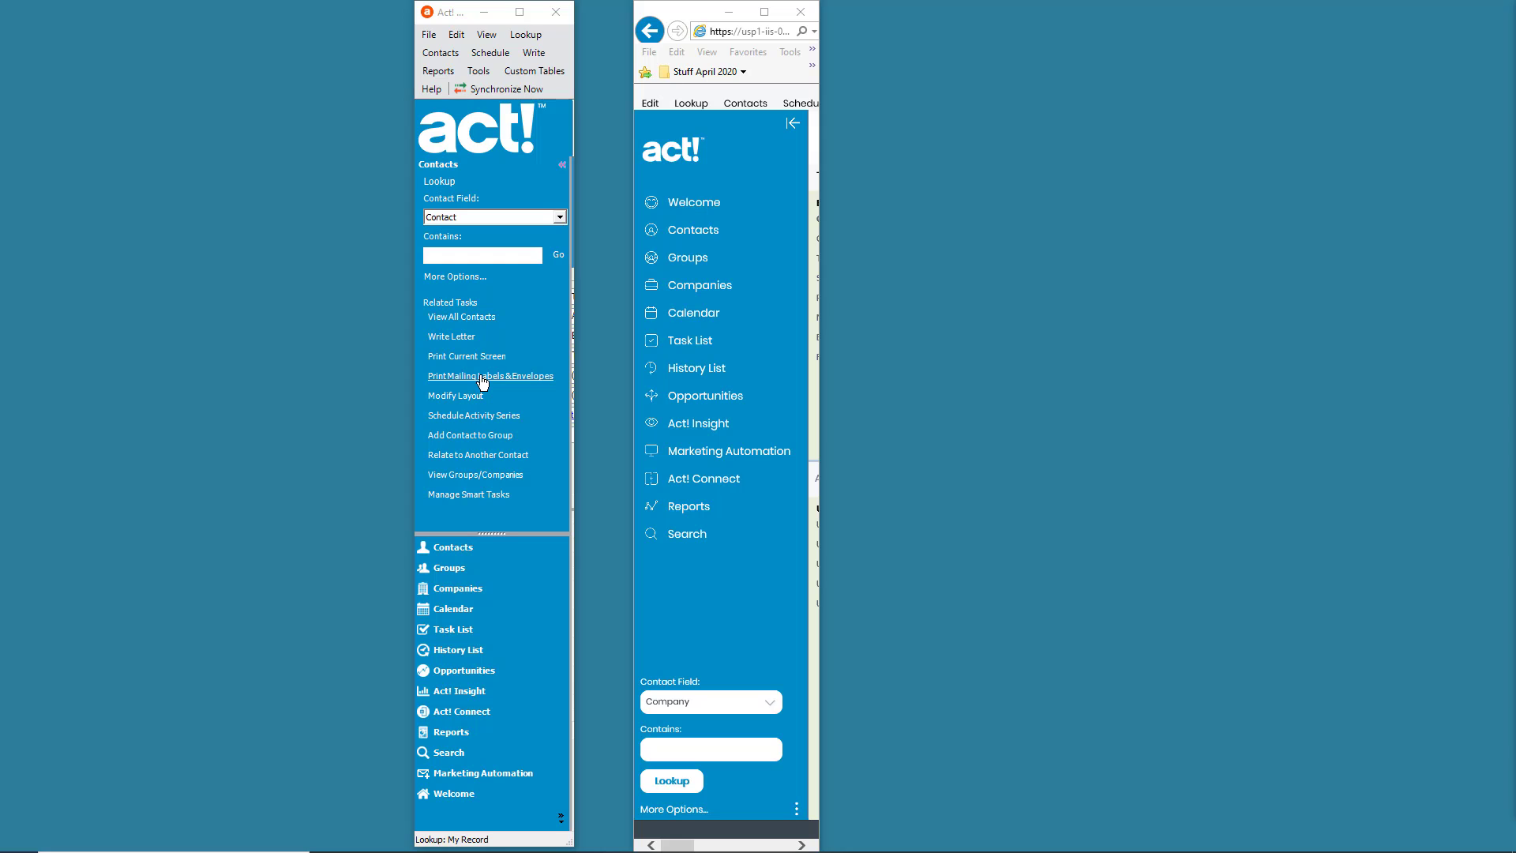